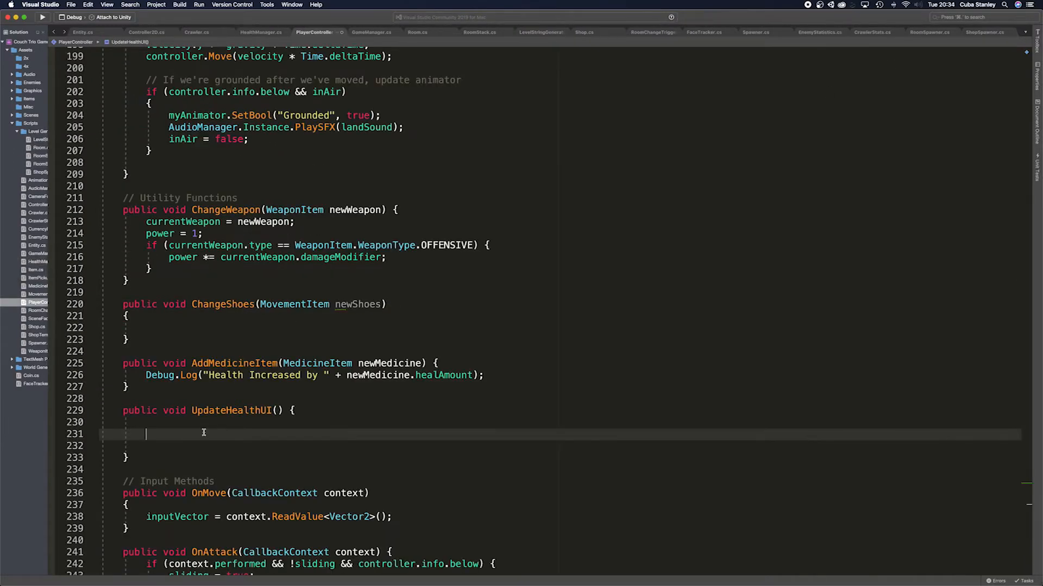
Start a for loop 'for(int i )' in the Crawler script's Update method
text(for(int i ))
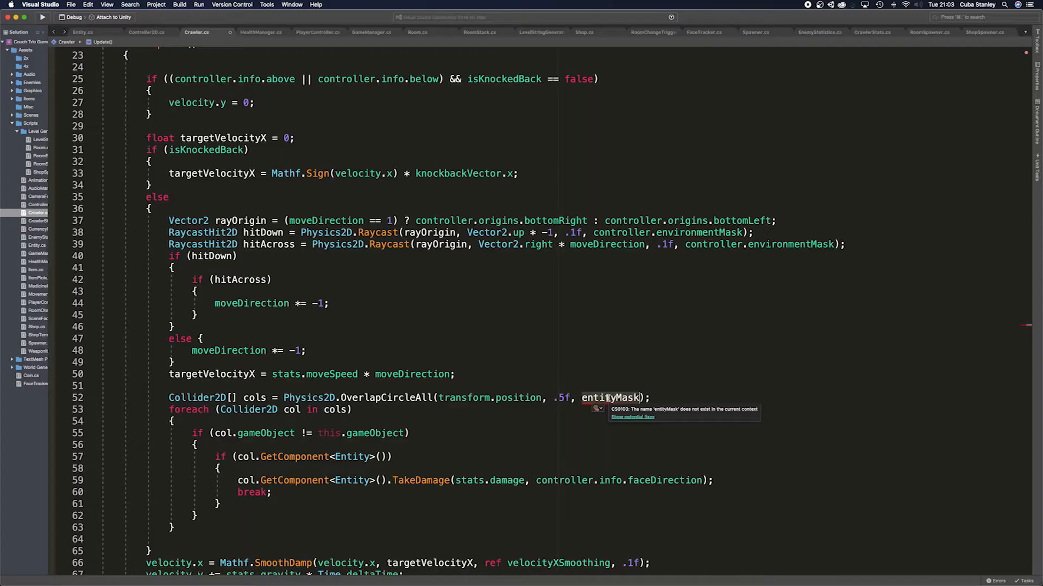
text(playerN)
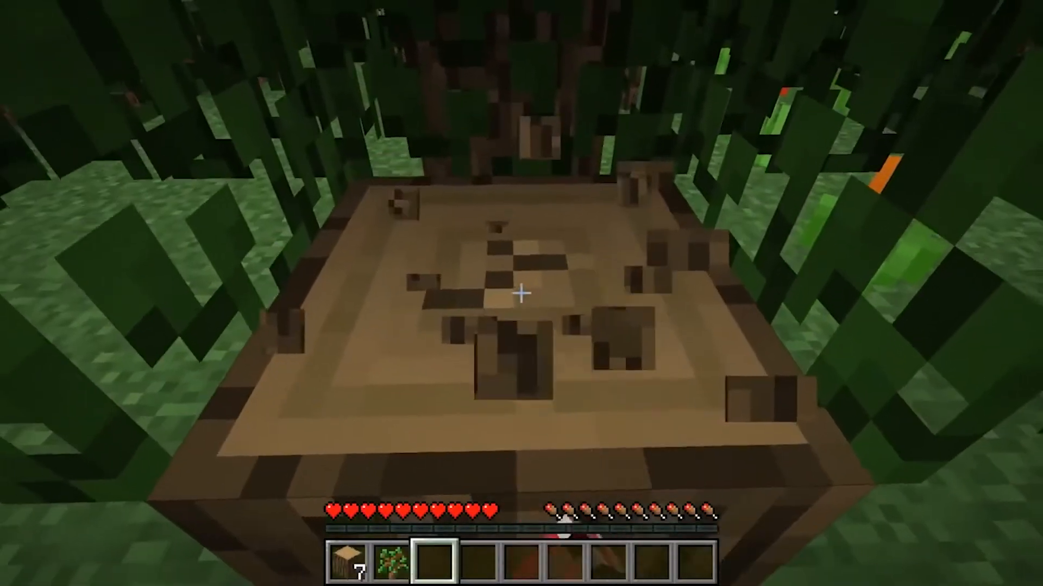
mouse_move(522, 293)
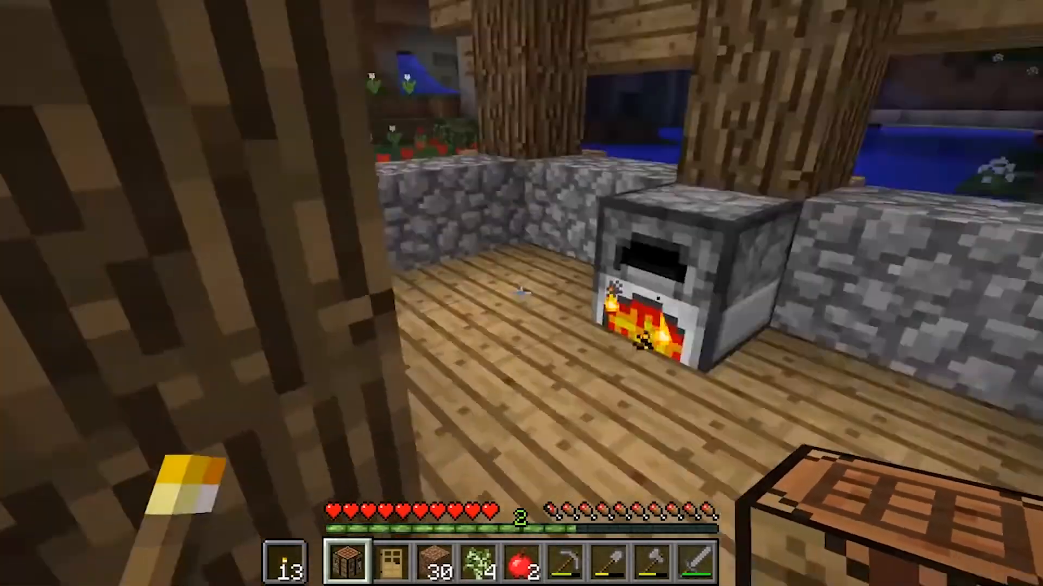
Show the crafting grid with the inventory (E), then close it again
key(e)
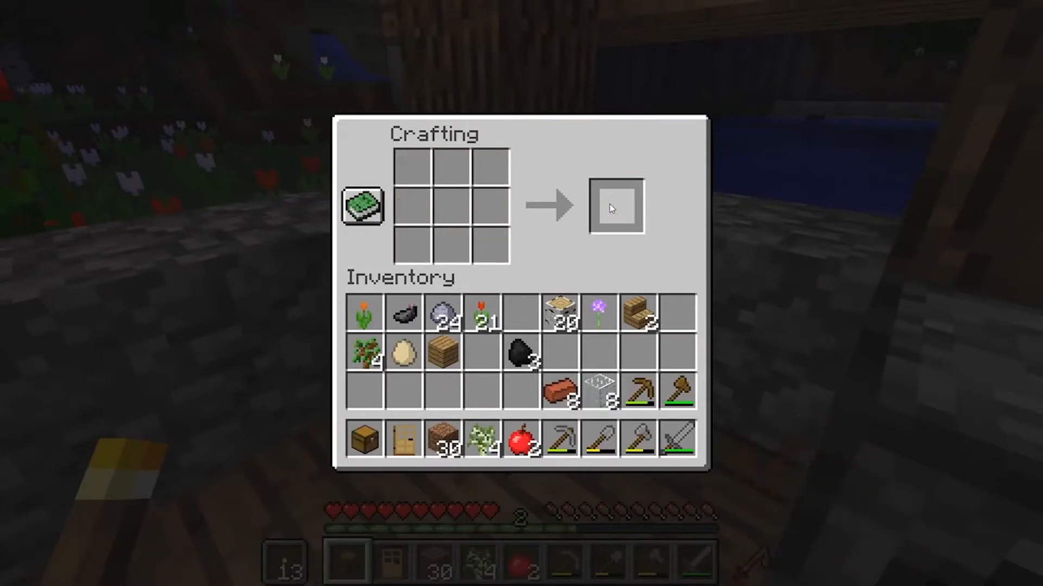
key(Escape)
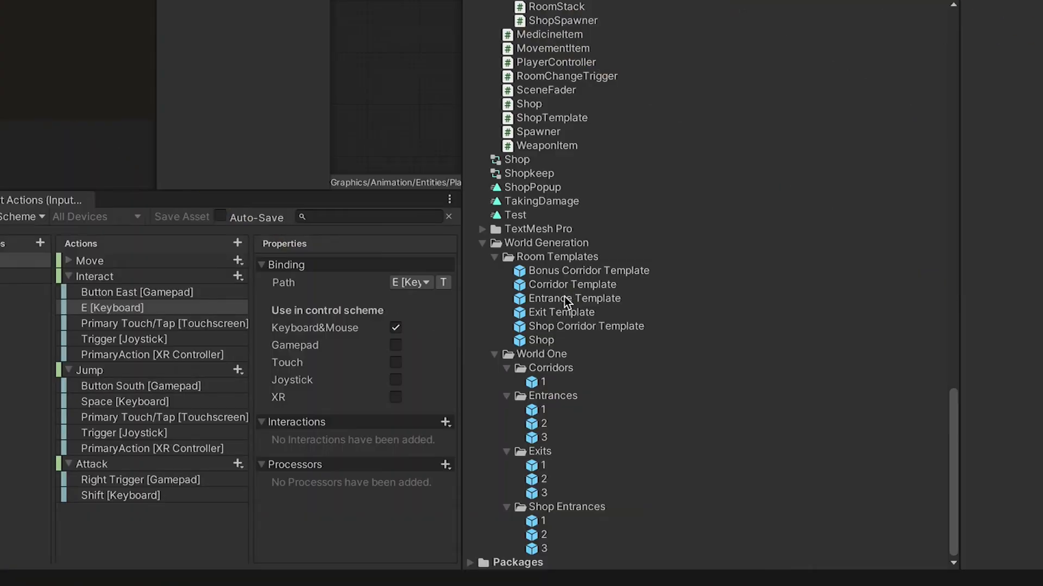
Preview the Entrance, Exit, Shop Corridor and Bonus Corridor templates in the Inspector
click(574, 298)
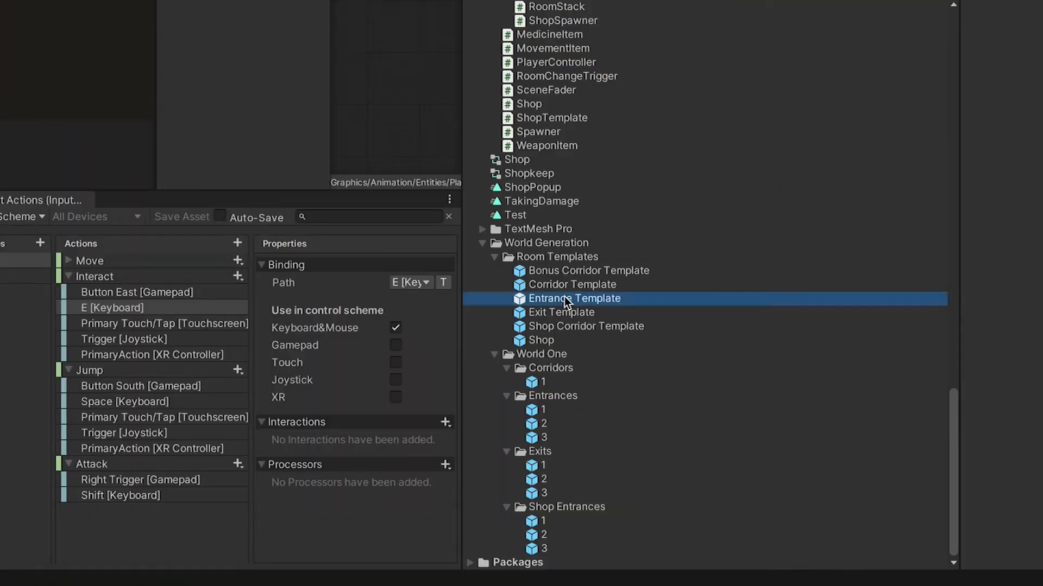
click(562, 313)
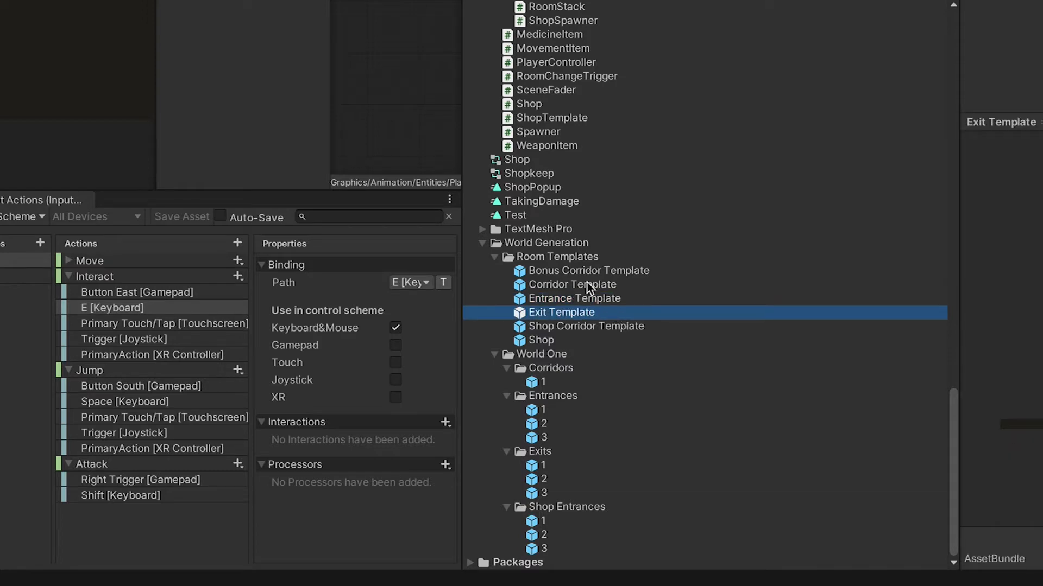
click(585, 326)
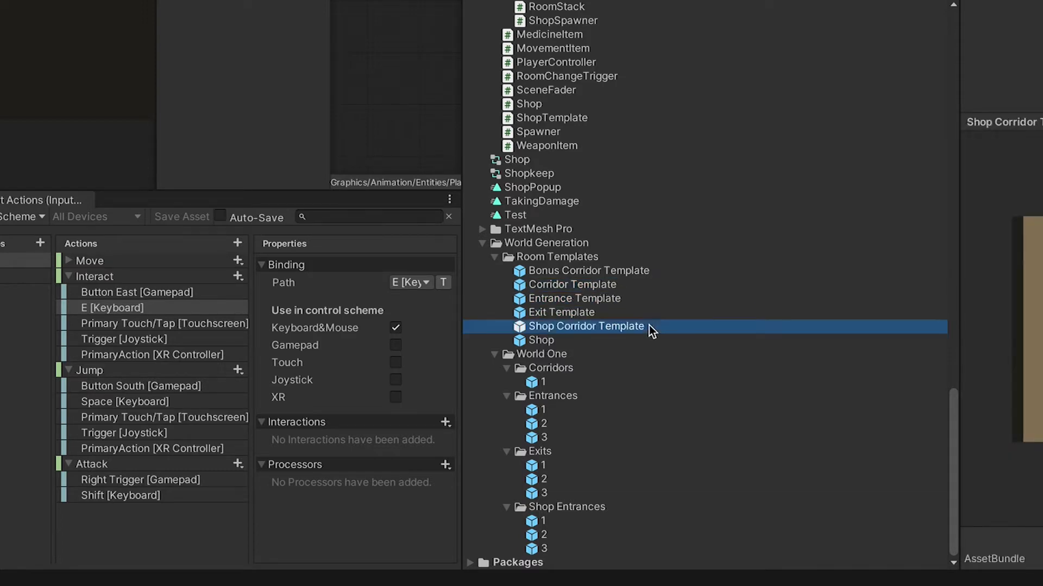
click(588, 270)
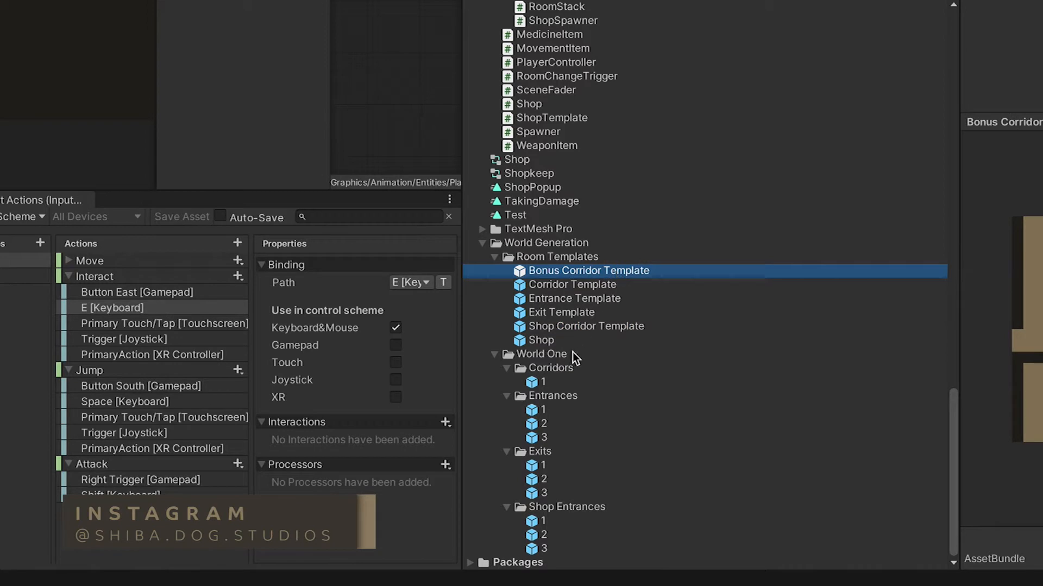
click(539, 452)
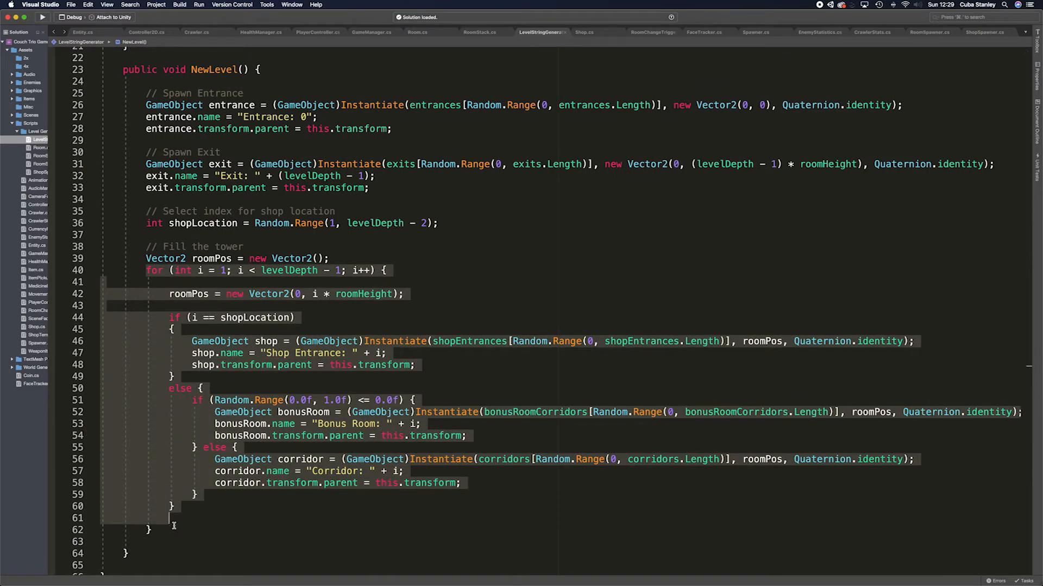
scroll(down, 3)
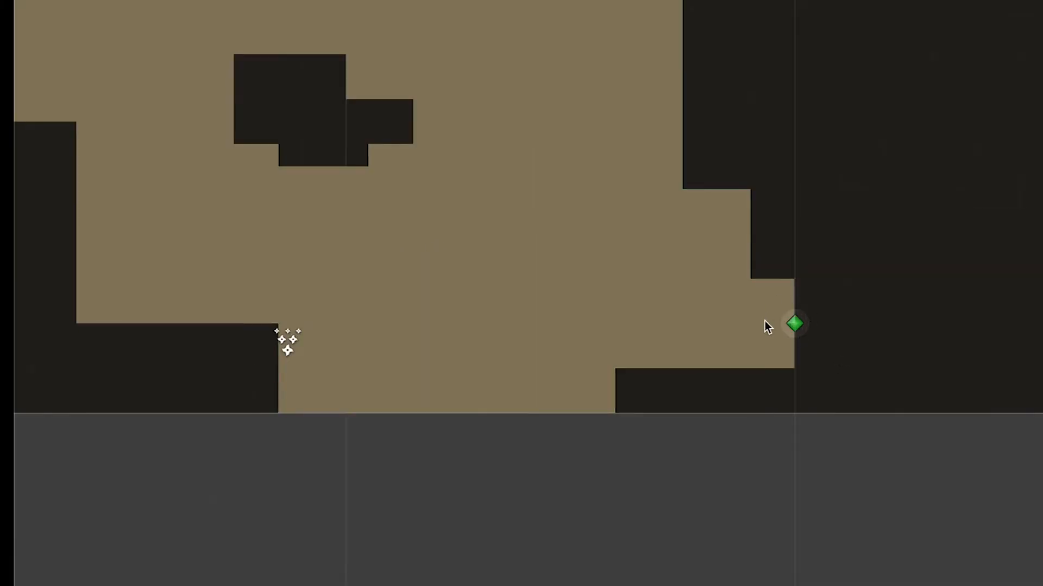
mouse_move(867, 326)
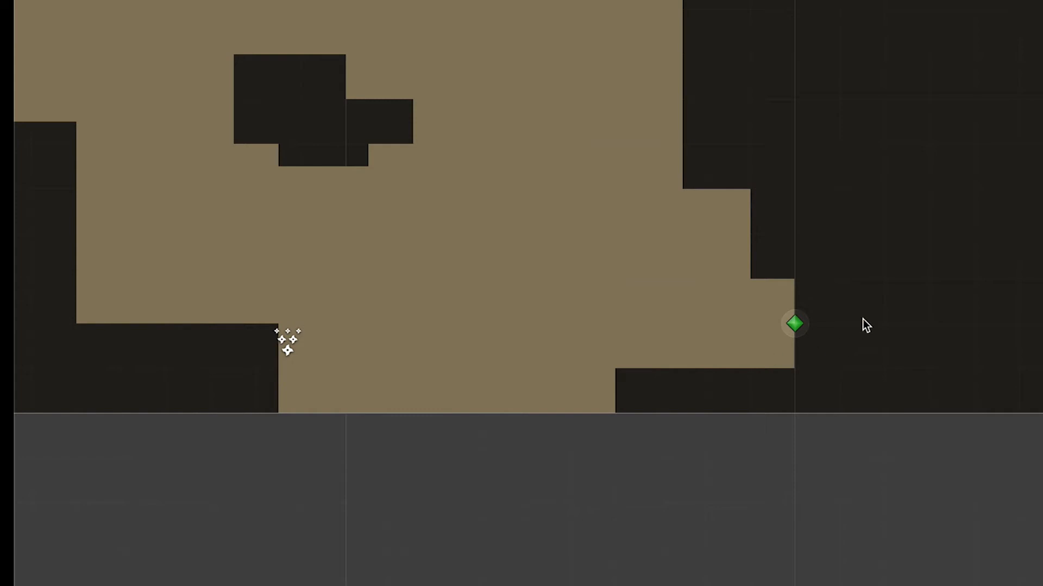
mouse_move(889, 289)
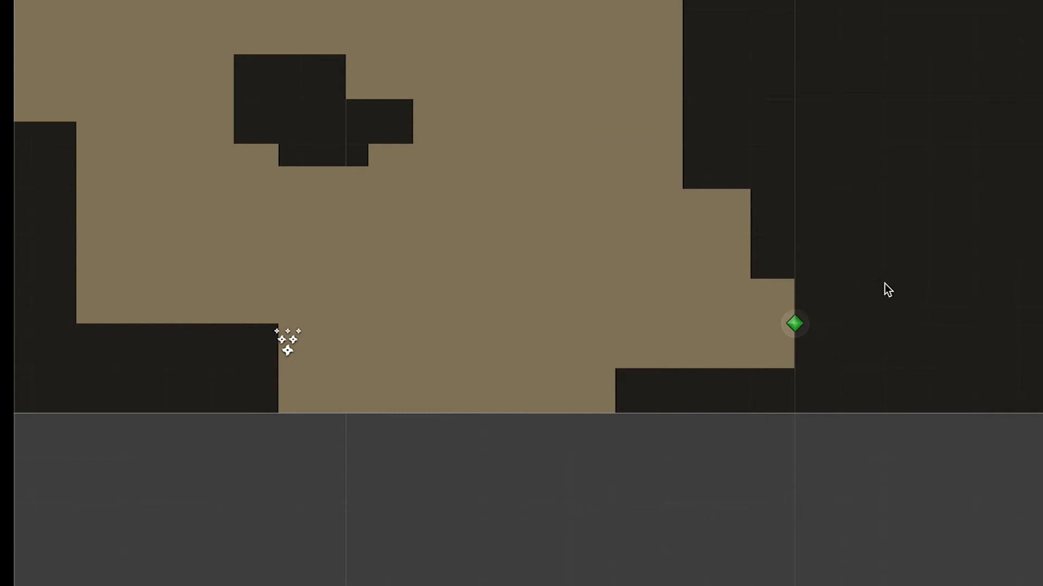